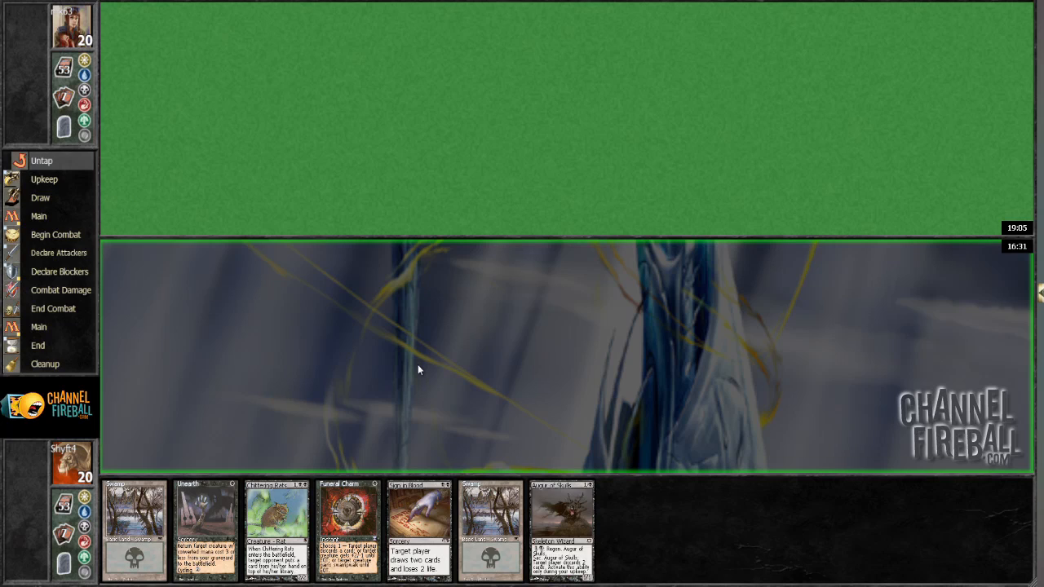
# Keep the seven-card opening hand against the Affinity opponent
pyautogui.click(44, 179)
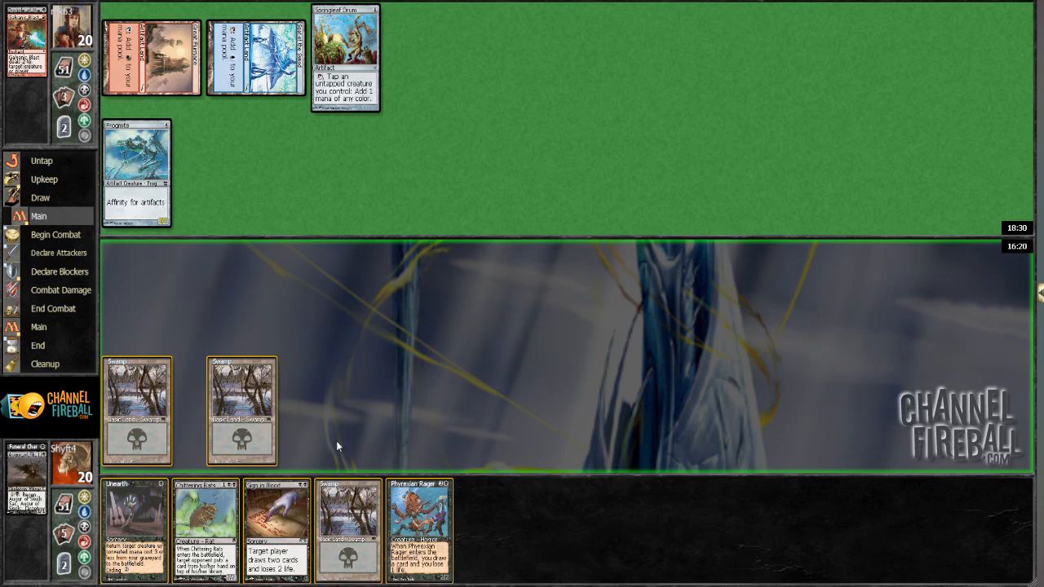
pyautogui.moveTo(195, 410)
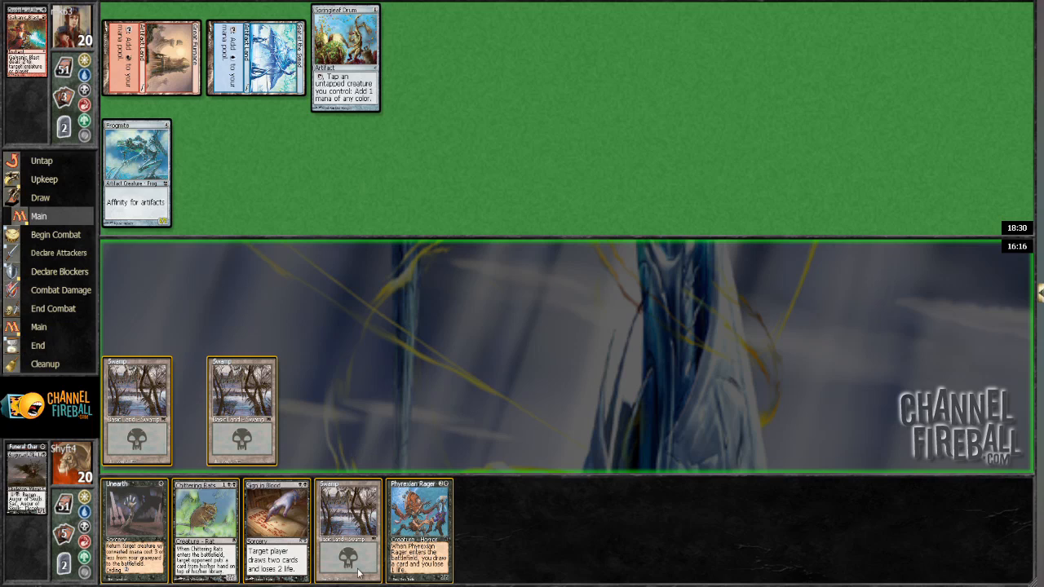
pyautogui.moveTo(349, 521)
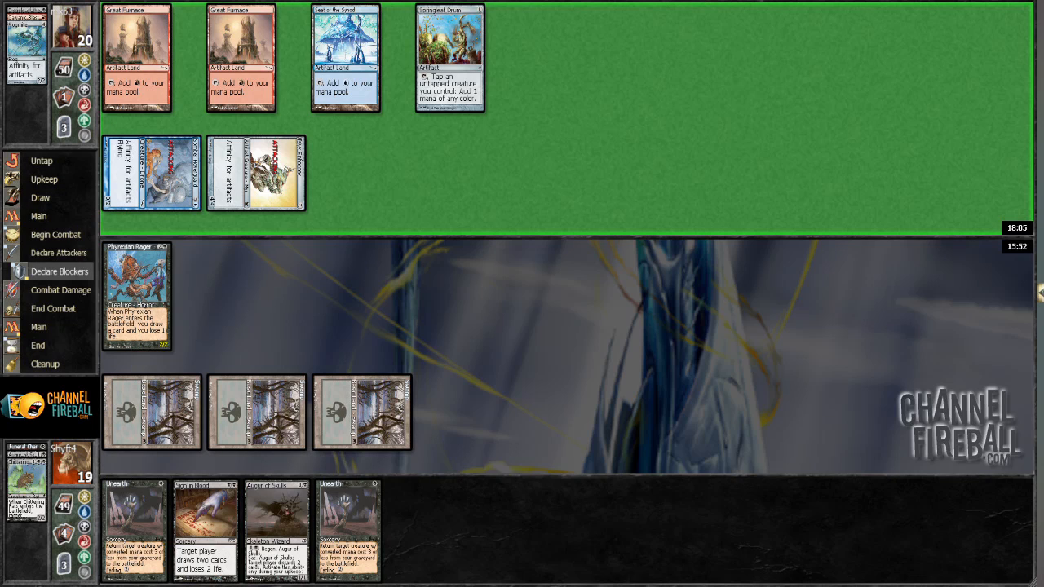
# Confirm no blocks so the unblocked attack drops life to 12, keeping Phyrexian Rager
pyautogui.click(38, 326)
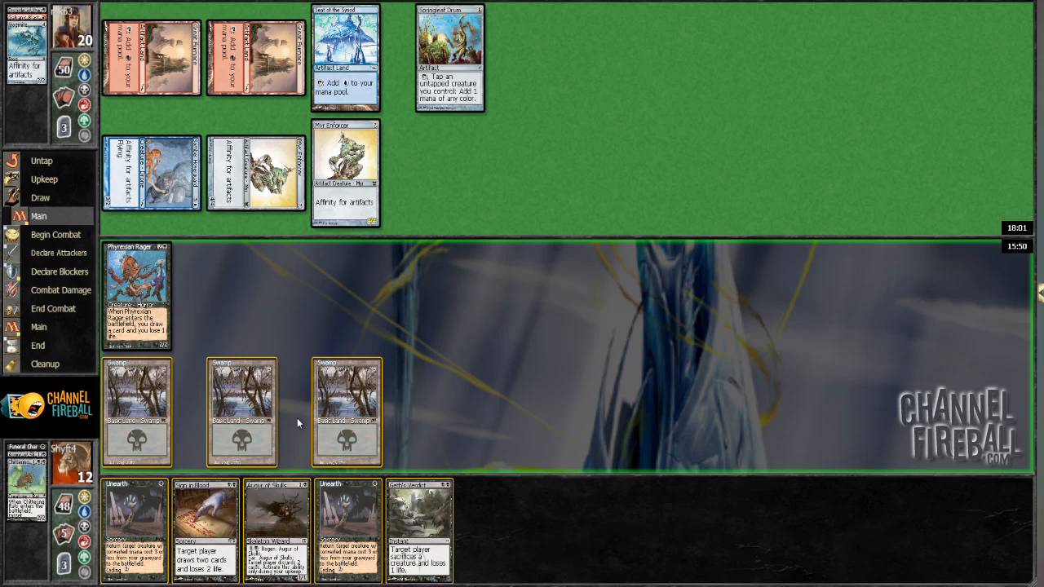
pyautogui.moveTo(437, 529)
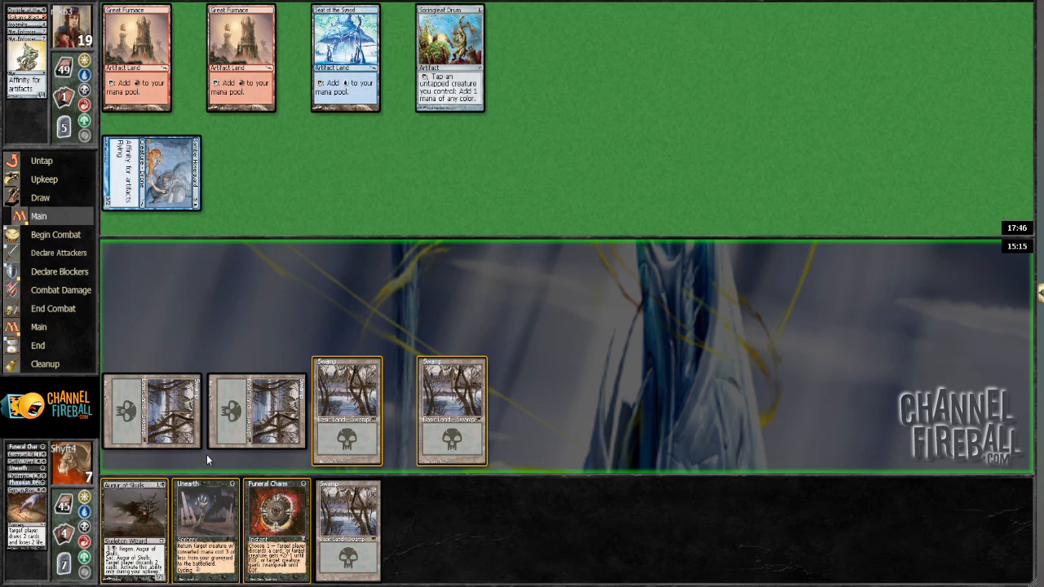
pyautogui.moveTo(135, 449)
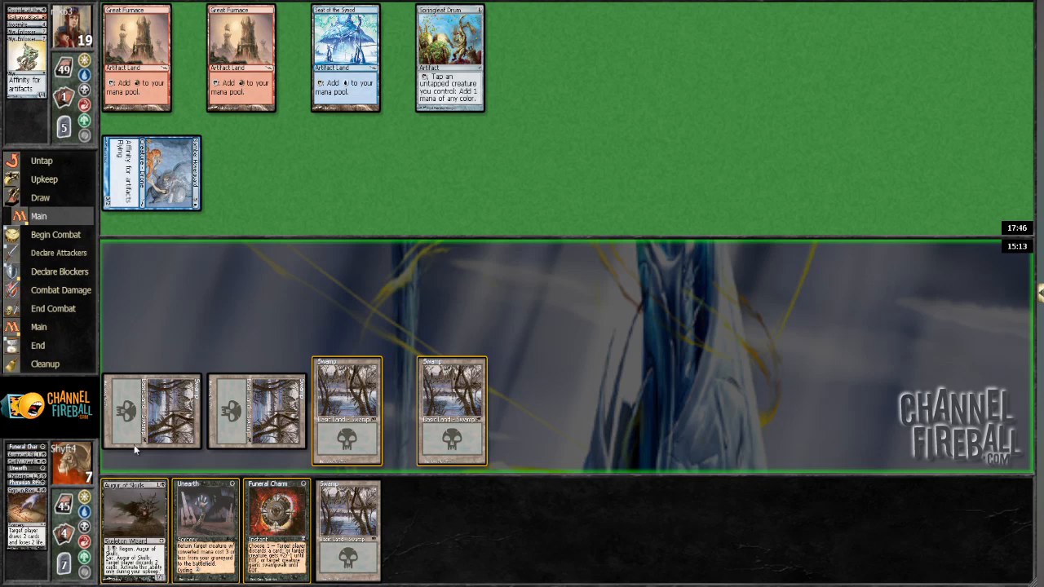
pyautogui.moveTo(164, 470)
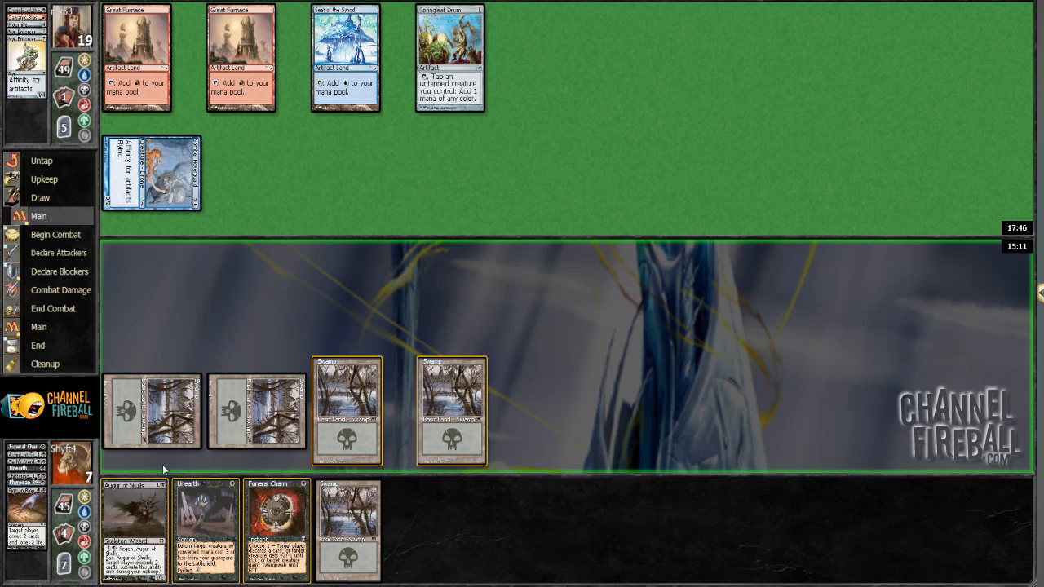
pyautogui.moveTo(218, 514)
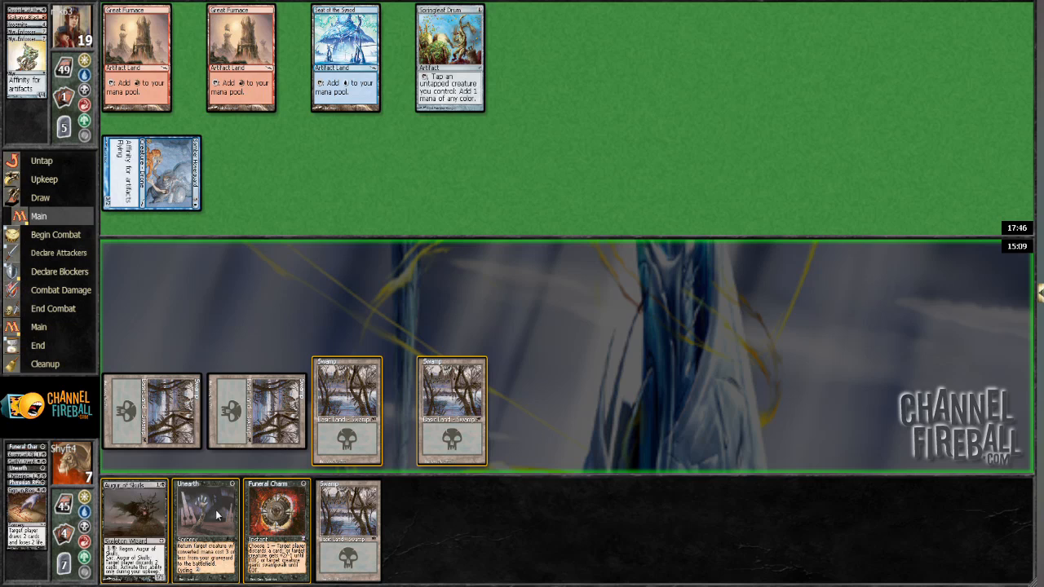
pyautogui.moveTo(195, 498)
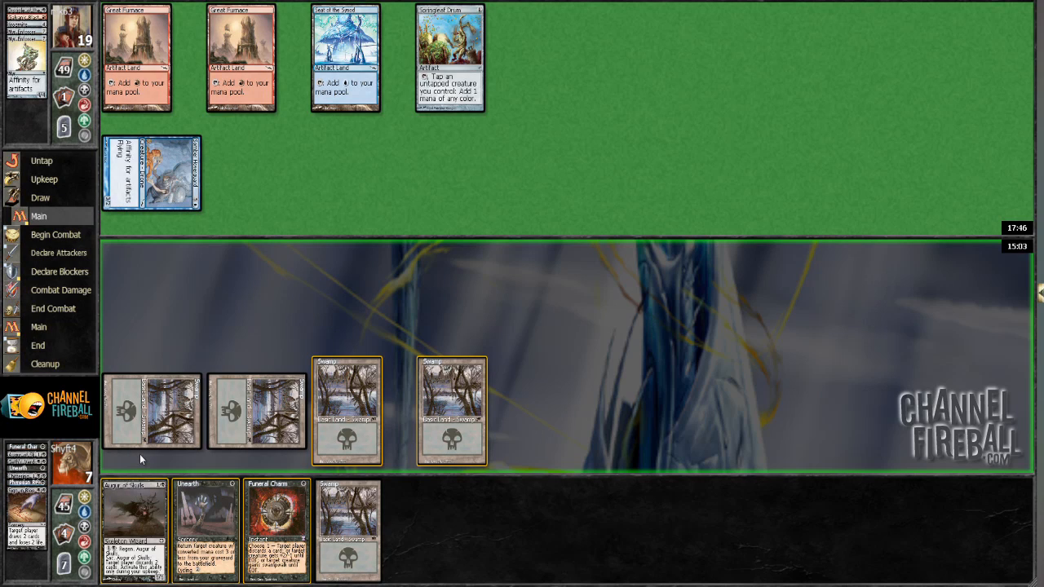
pyautogui.moveTo(153, 473)
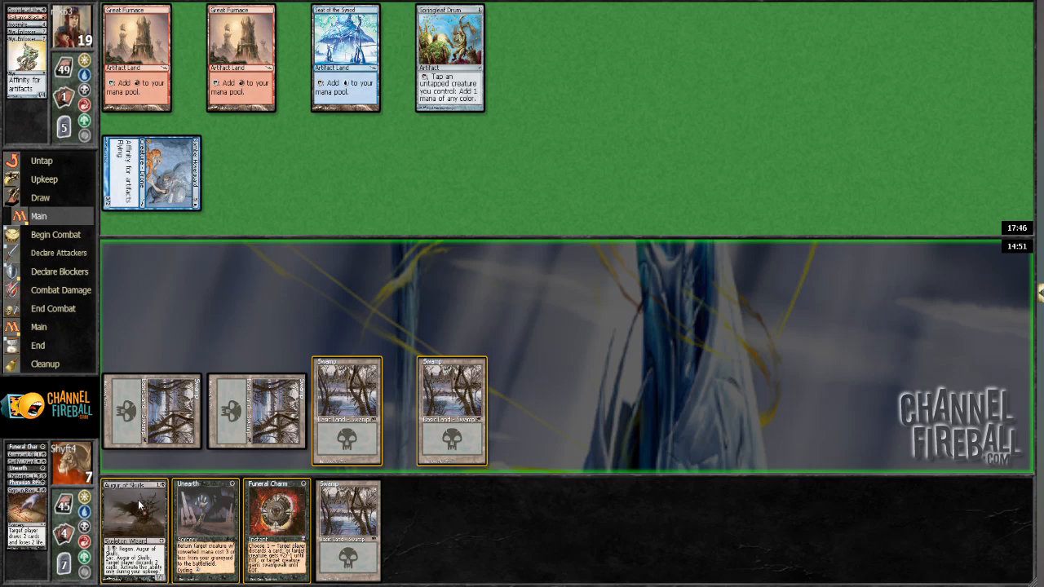
pyautogui.moveTo(208, 522)
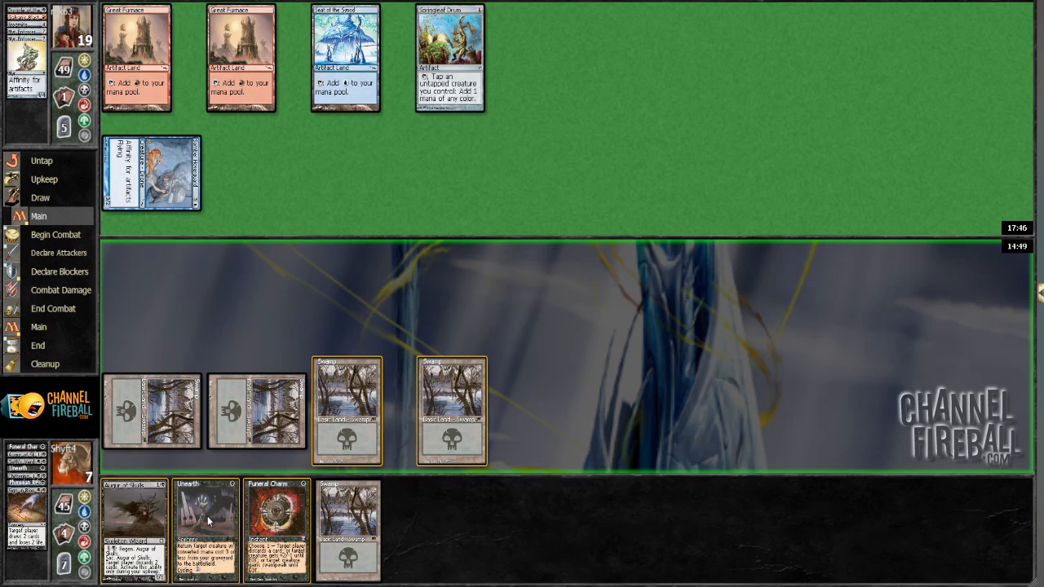
pyautogui.moveTo(196, 469)
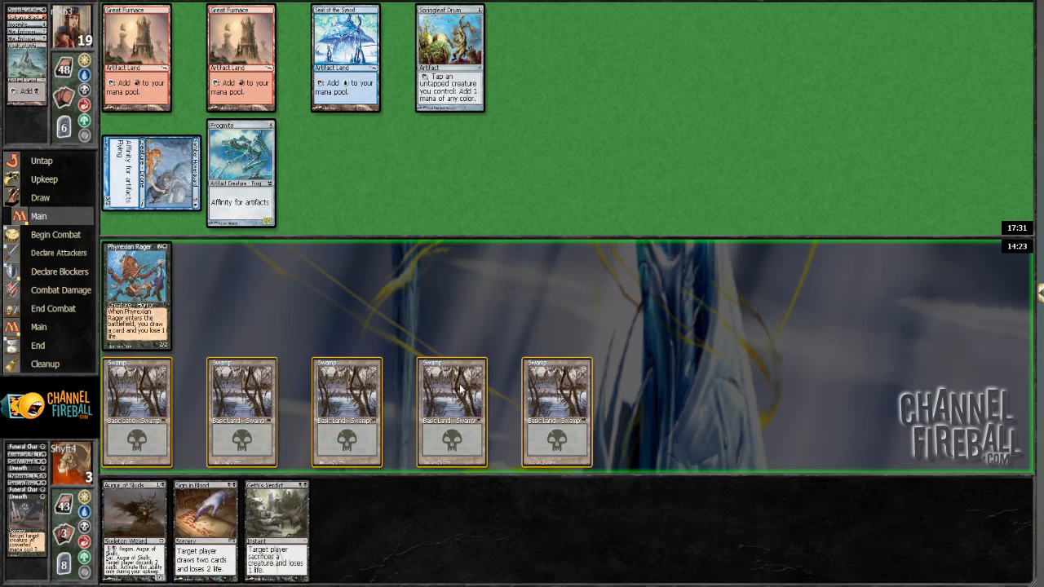
pyautogui.moveTo(102, 443)
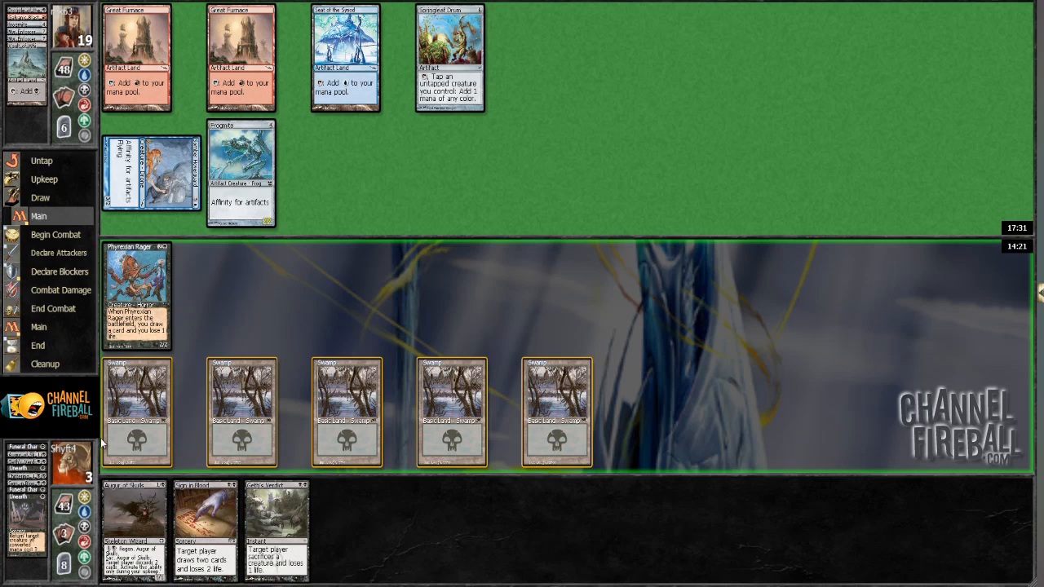
pyautogui.moveTo(210, 525)
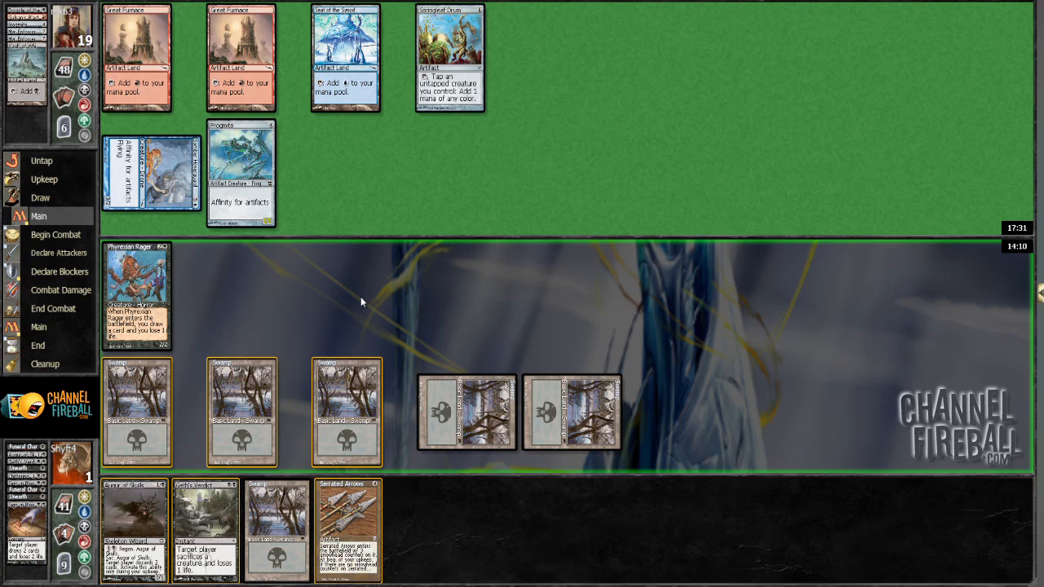
pyautogui.moveTo(373, 307)
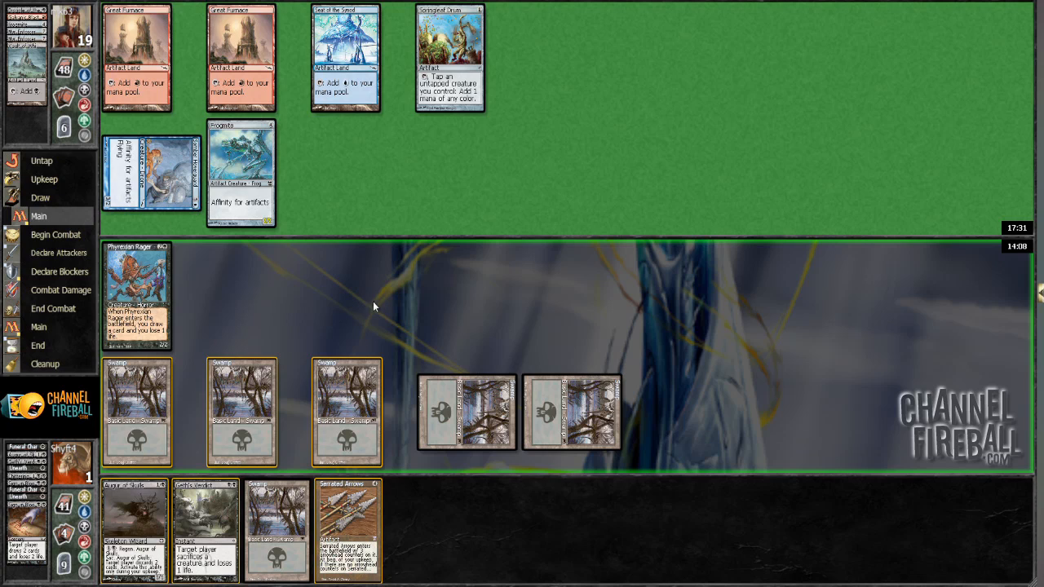
pyautogui.moveTo(483, 298)
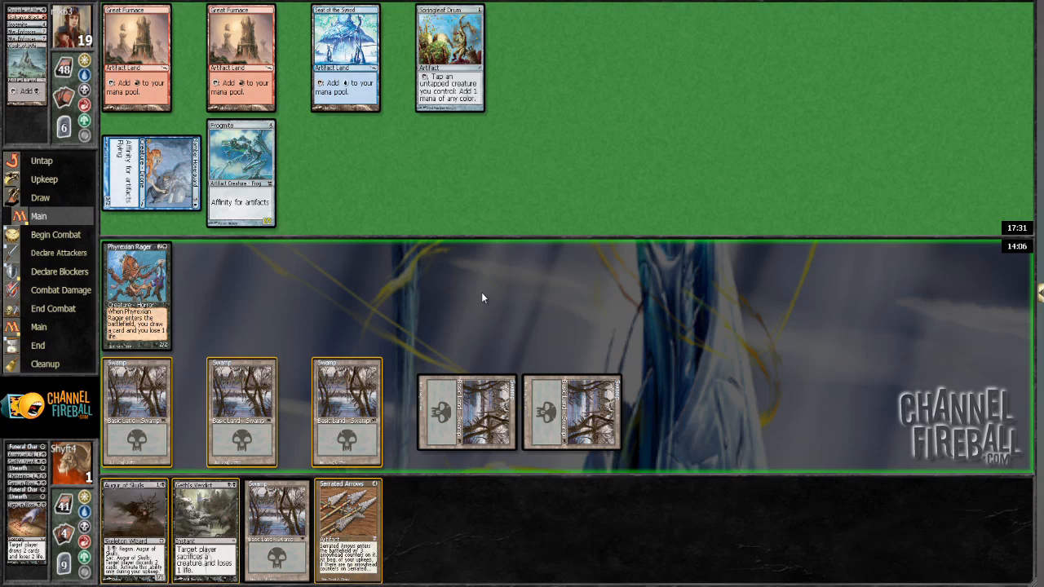